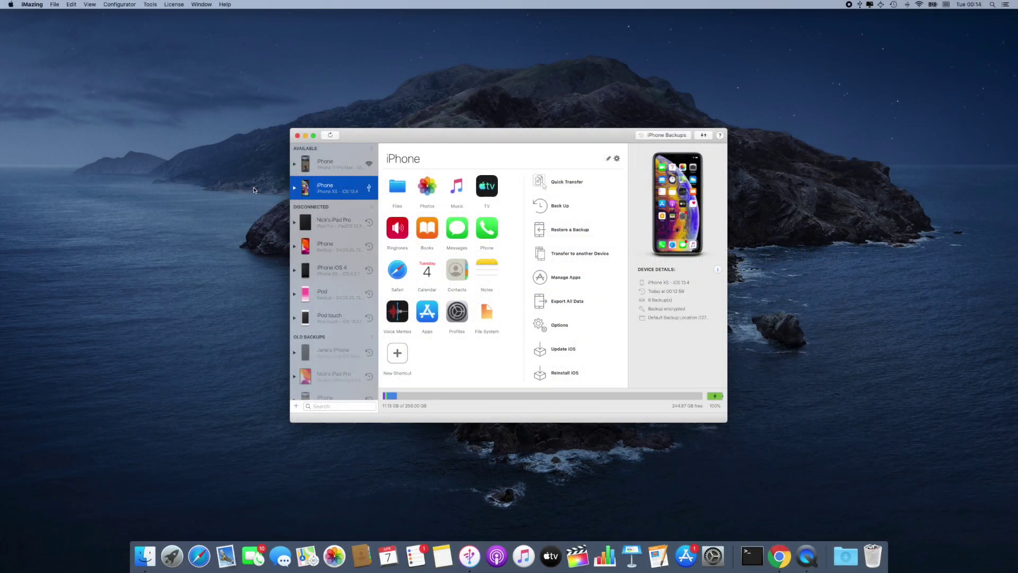
- Bring up the connected iPhone's device action menu from the sidebar
right_click(334, 189)
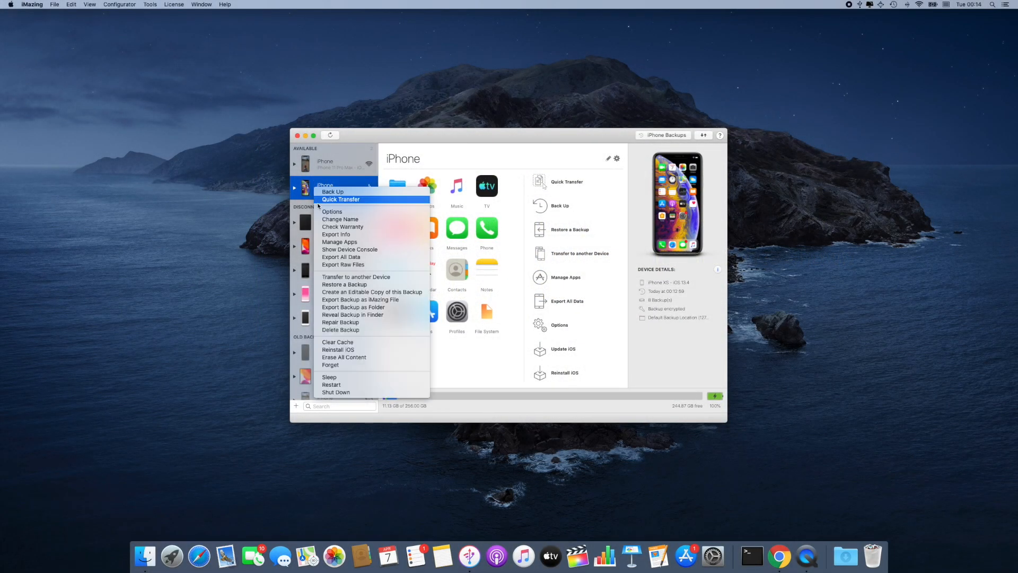
- Launch the iPhone Console via Show Device Console so it streams the live log
left_click(349, 249)
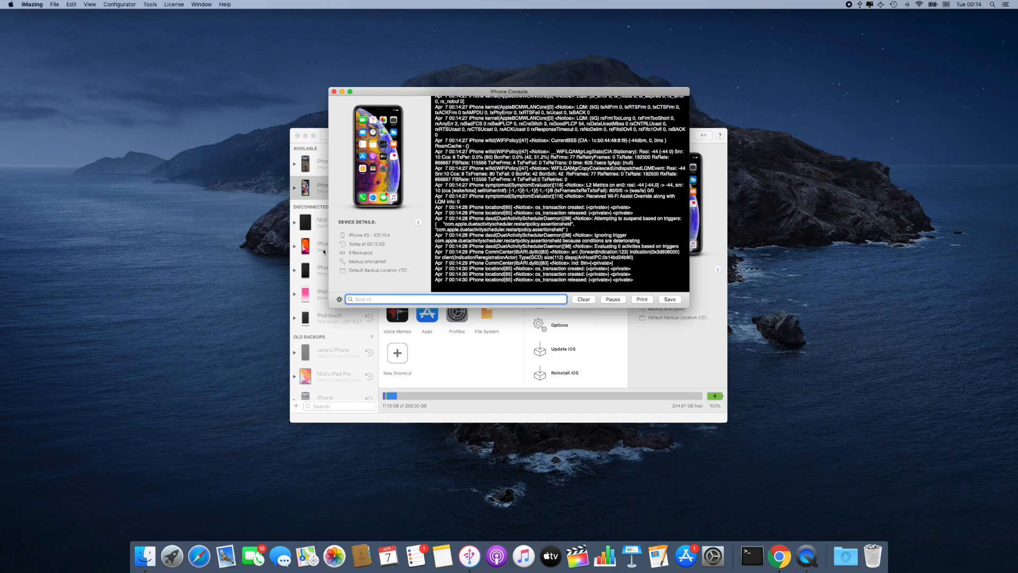
scroll("down", 3)
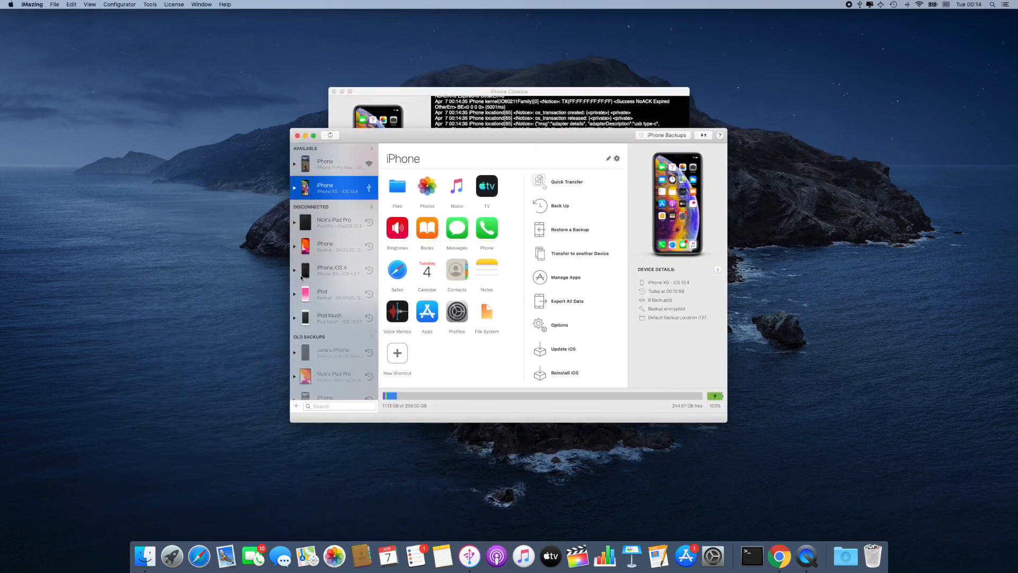
- Run a full iPhone backup to completion and dismiss the Backup successful window
left_click(293, 188)
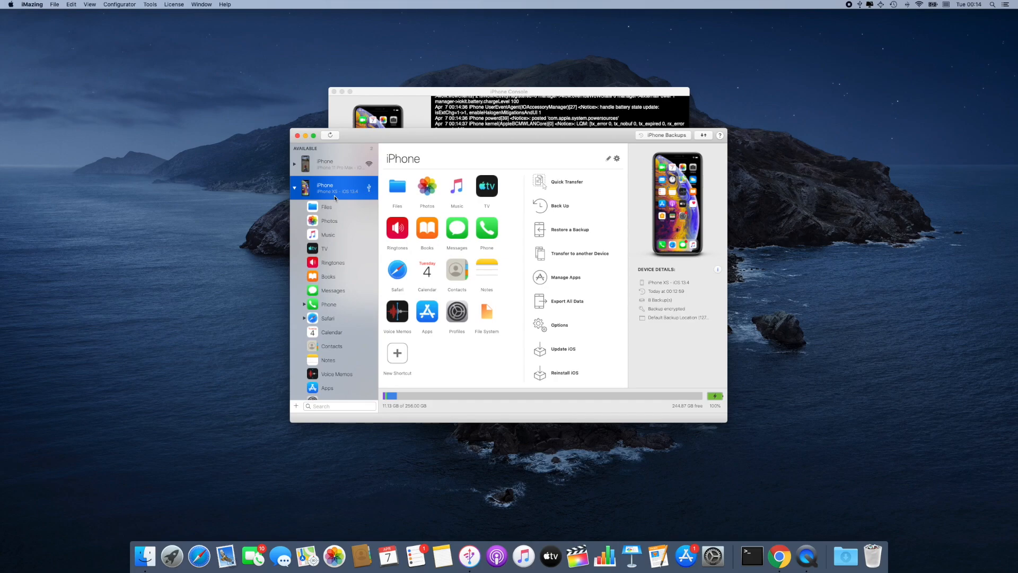
left_click(559, 205)
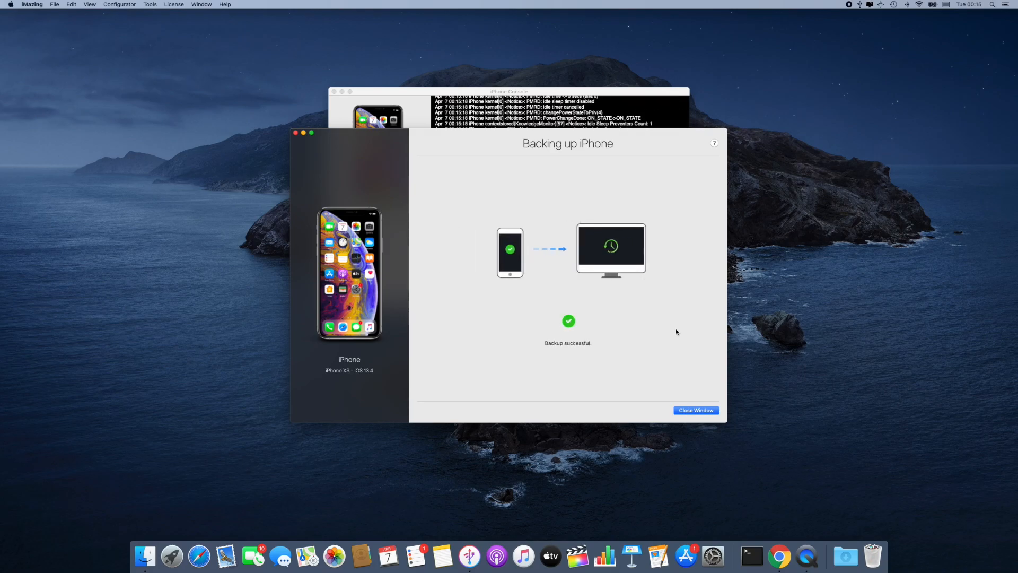
left_click(696, 409)
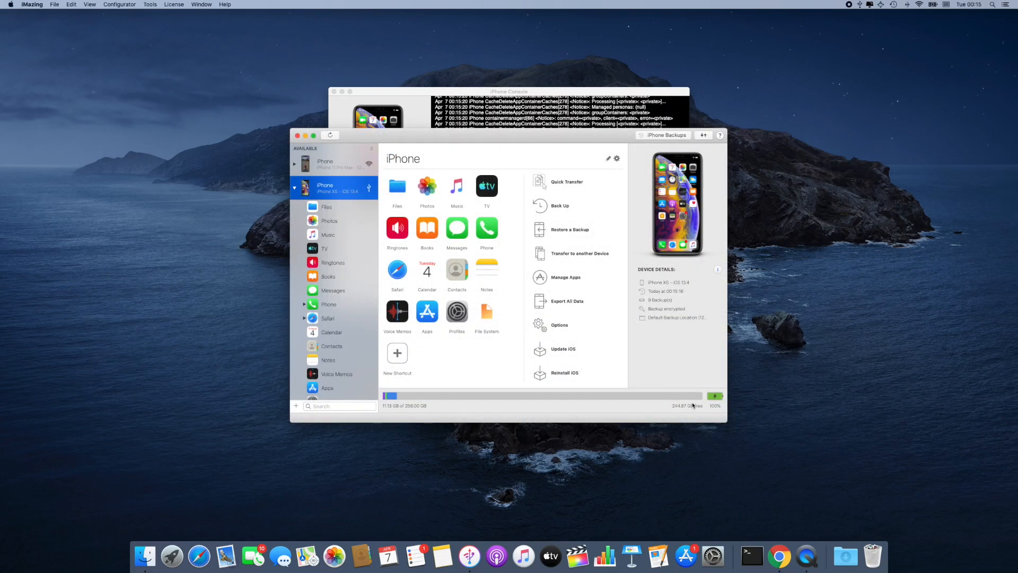
- Pause the console's live log, filter it for 'backup', then clear the filter to show everything
left_click(509, 91)
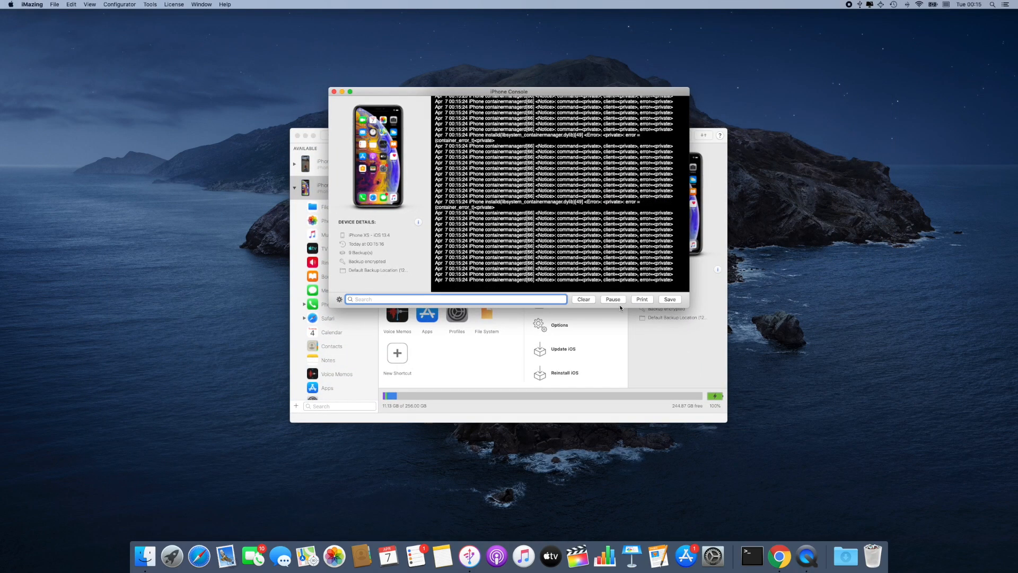
left_click(612, 299)
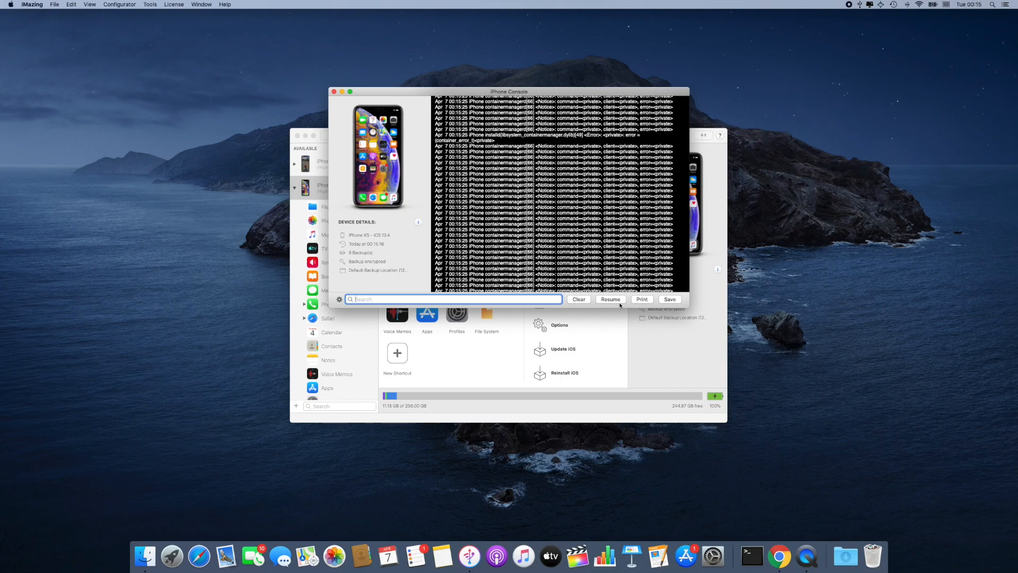
mouse_move(431, 300)
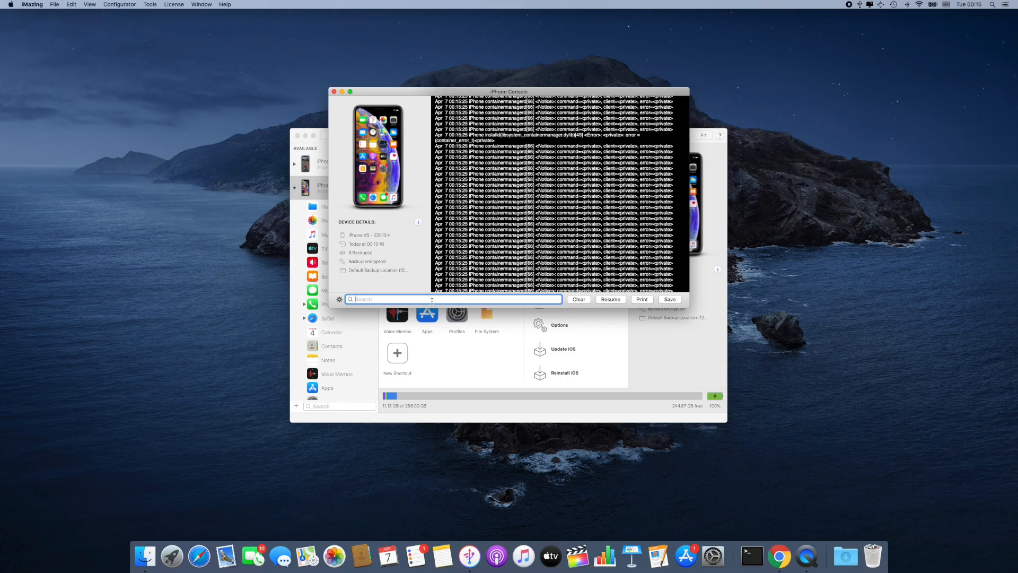
type("backup")
type("error")
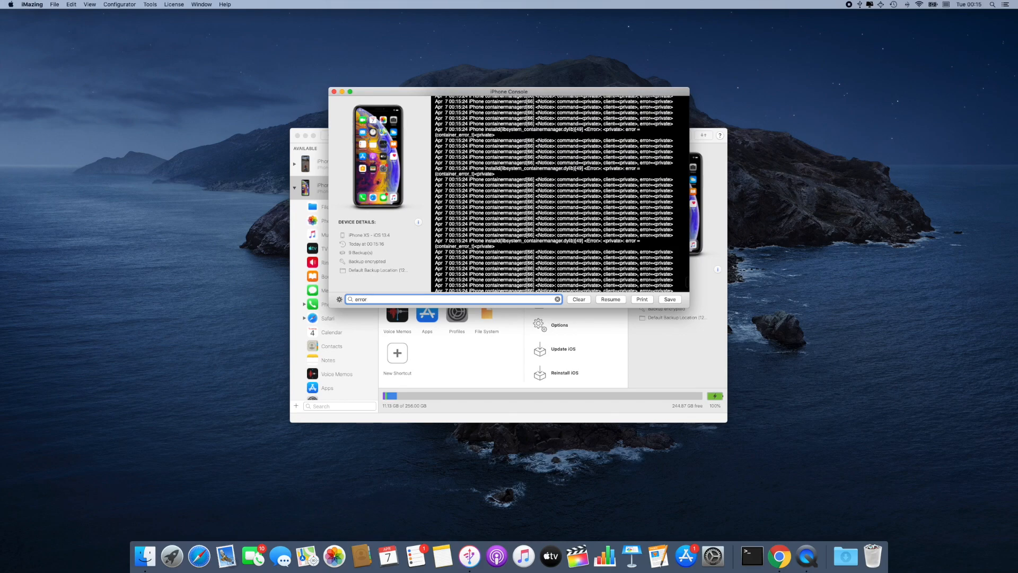
left_click(557, 299)
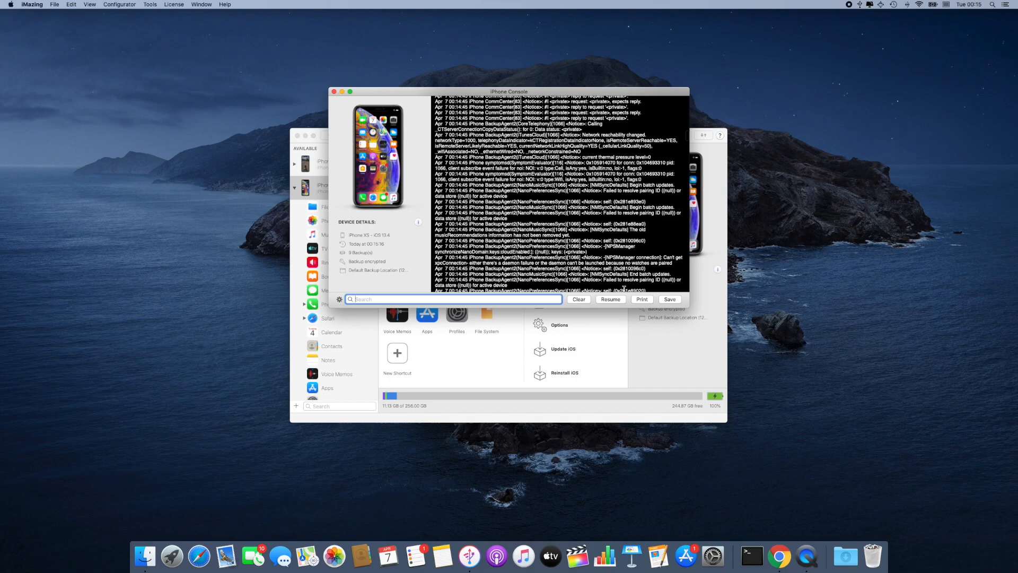
- Save the paused log as iPhone Console.txt in Documents and switch to Finder
left_click(670, 299)
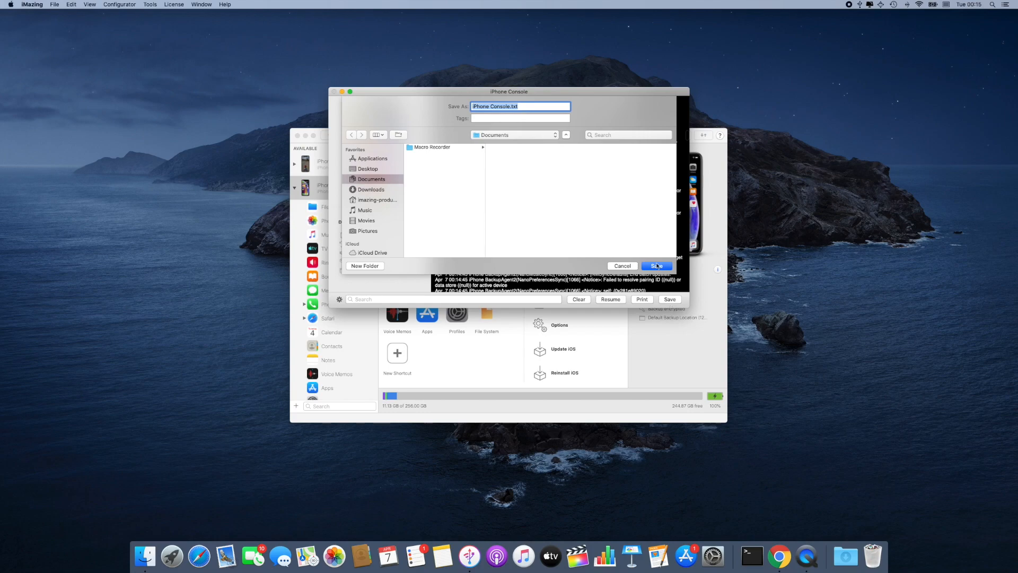
left_click(655, 265)
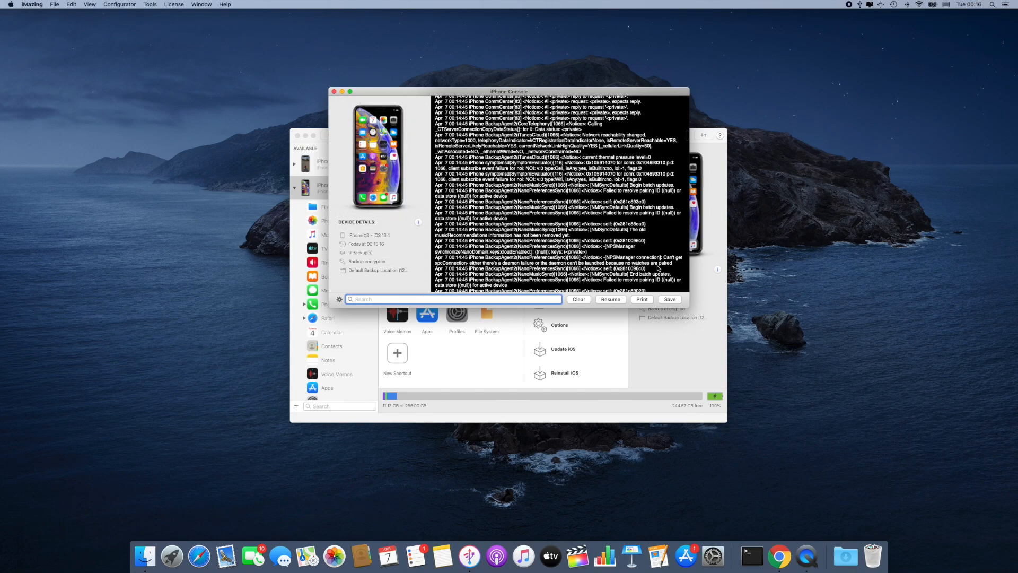
mouse_move(145, 557)
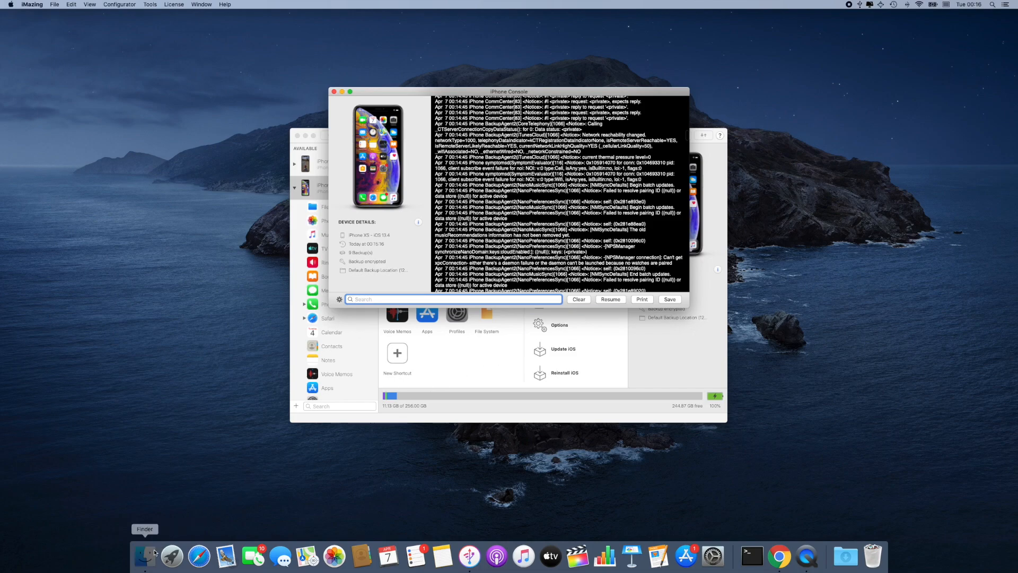
left_click(144, 557)
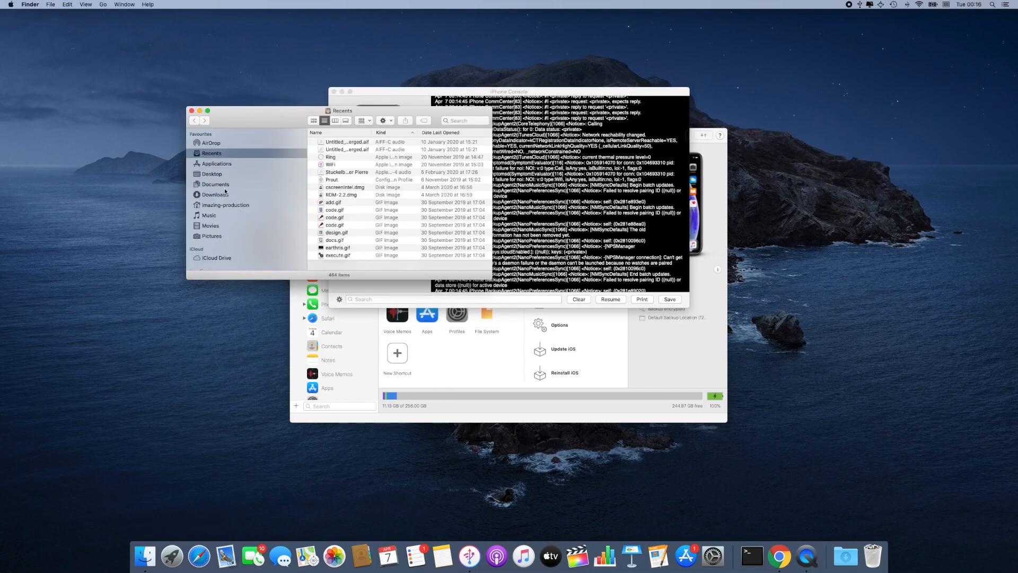